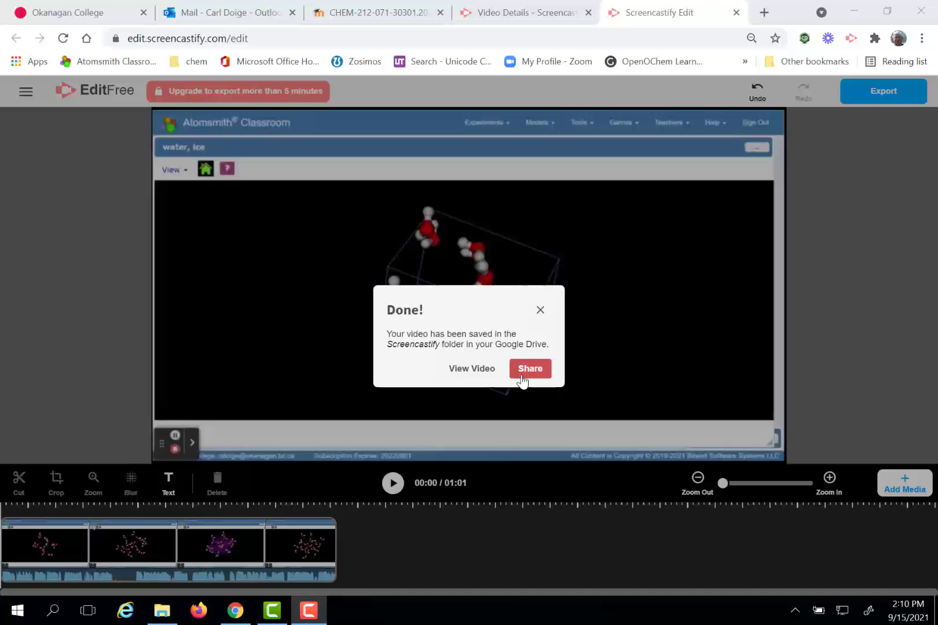
- Share the saved video as viewable by anyone with the link and copy that link
{"action": "left_click", "coordinate": [529, 368]}
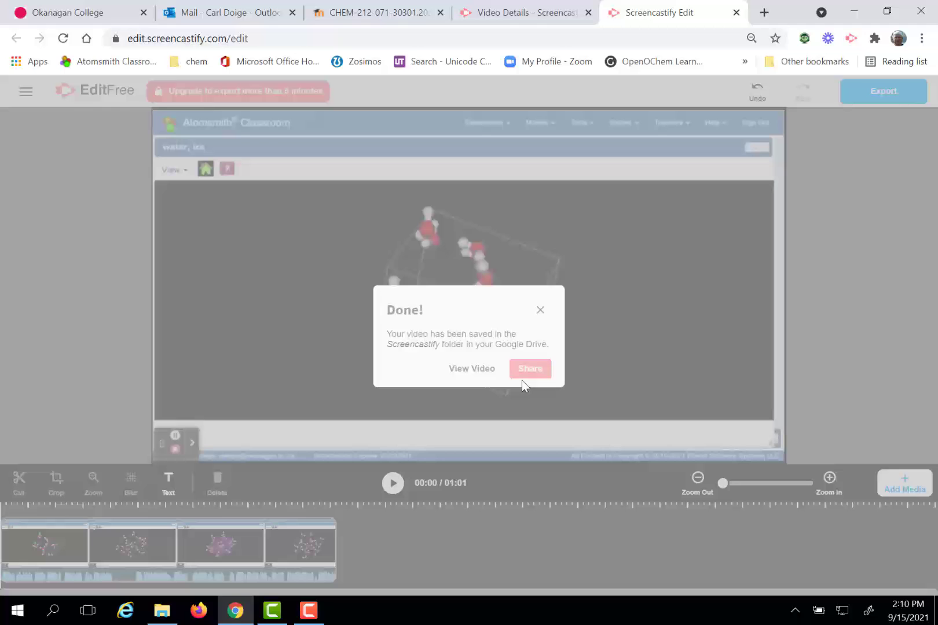
{"action": "left_click", "coordinate": [529, 368]}
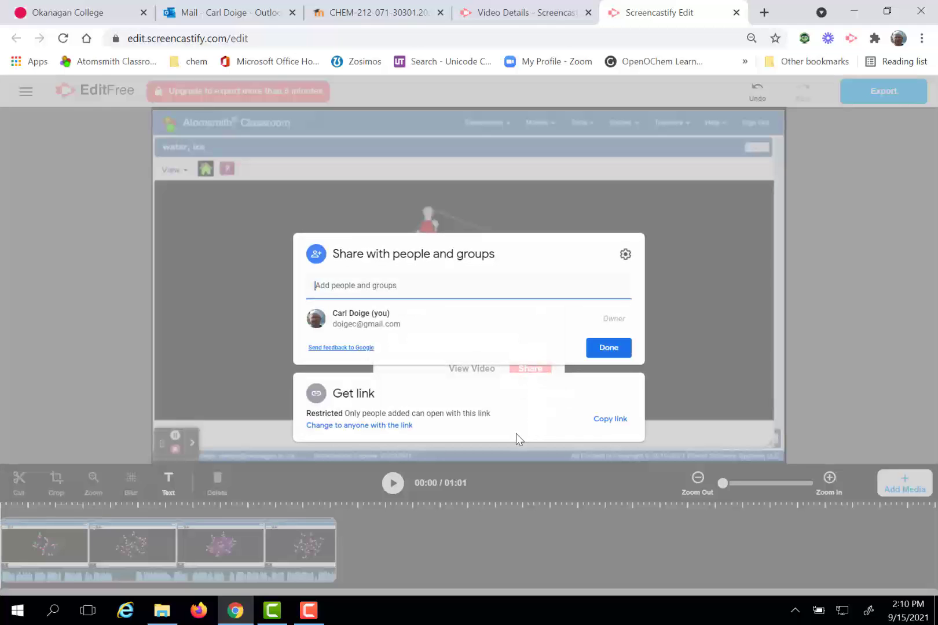
{"action": "mouse_move", "coordinate": [344, 407]}
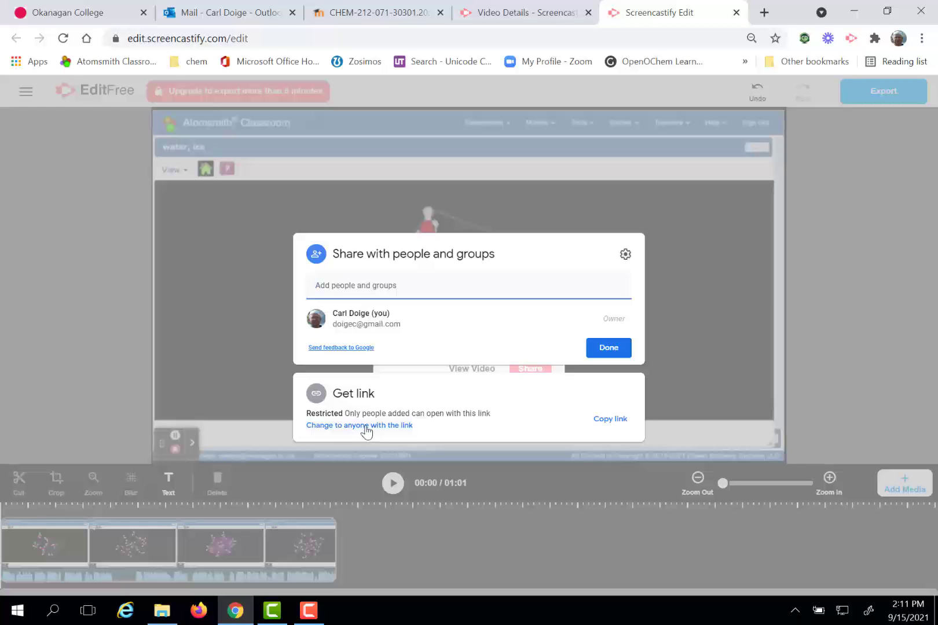
{"action": "left_click", "coordinate": [359, 425]}
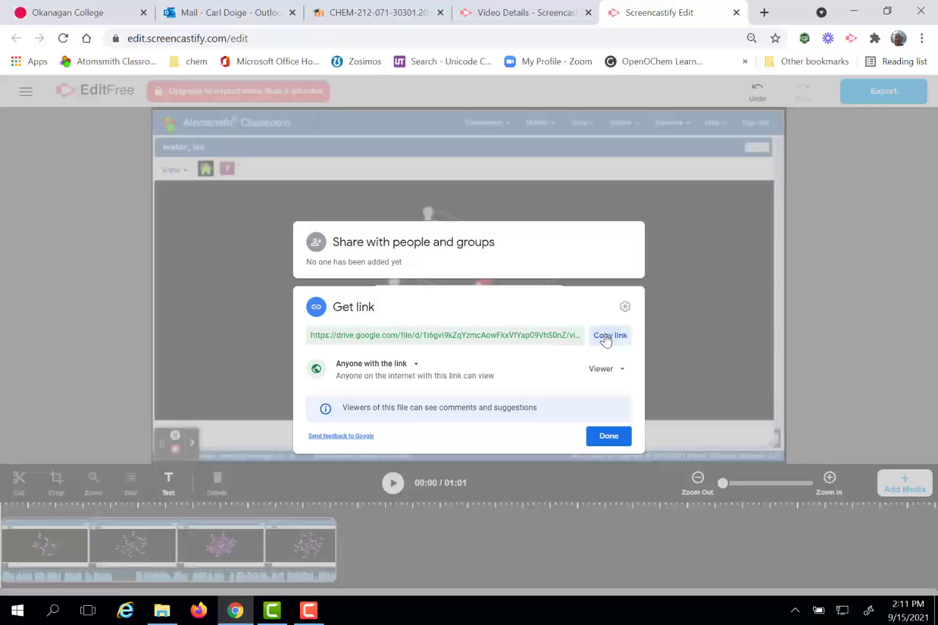
{"action": "left_click", "coordinate": [609, 335]}
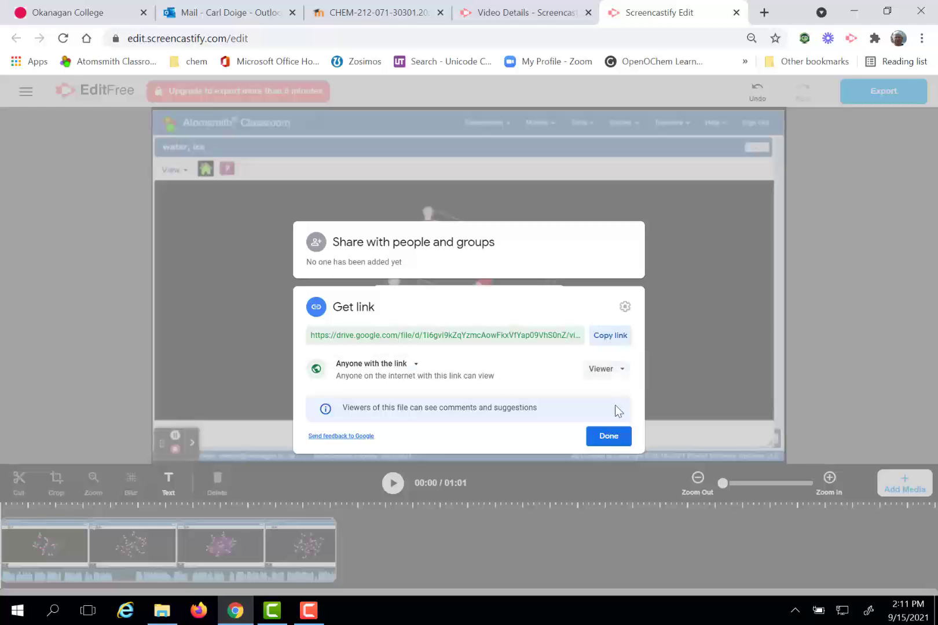
{"action": "left_click", "coordinate": [608, 435]}
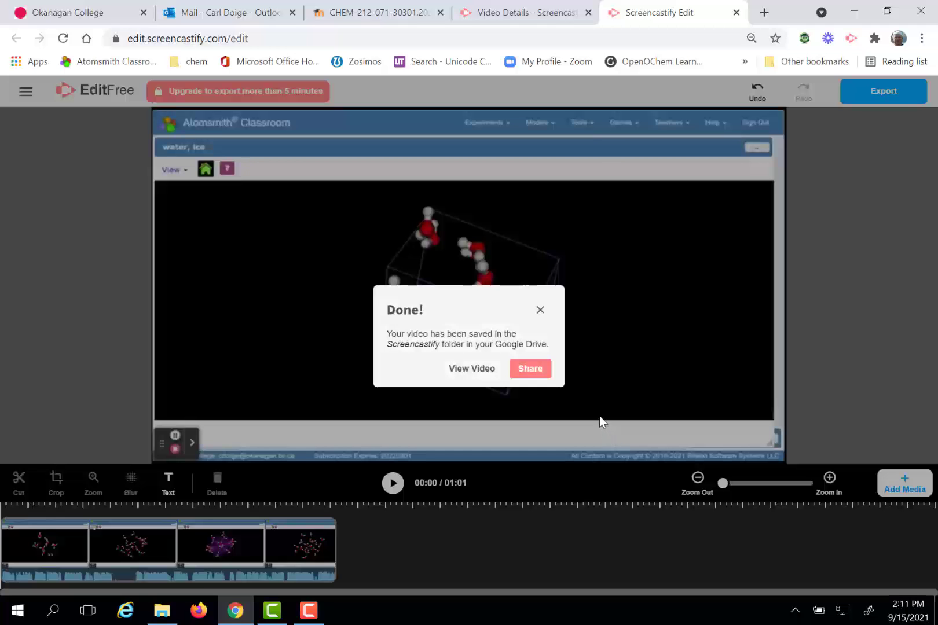
- Review the video's privacy on its details page, keeping it Unlisted, then return
{"action": "left_click", "coordinate": [471, 368]}
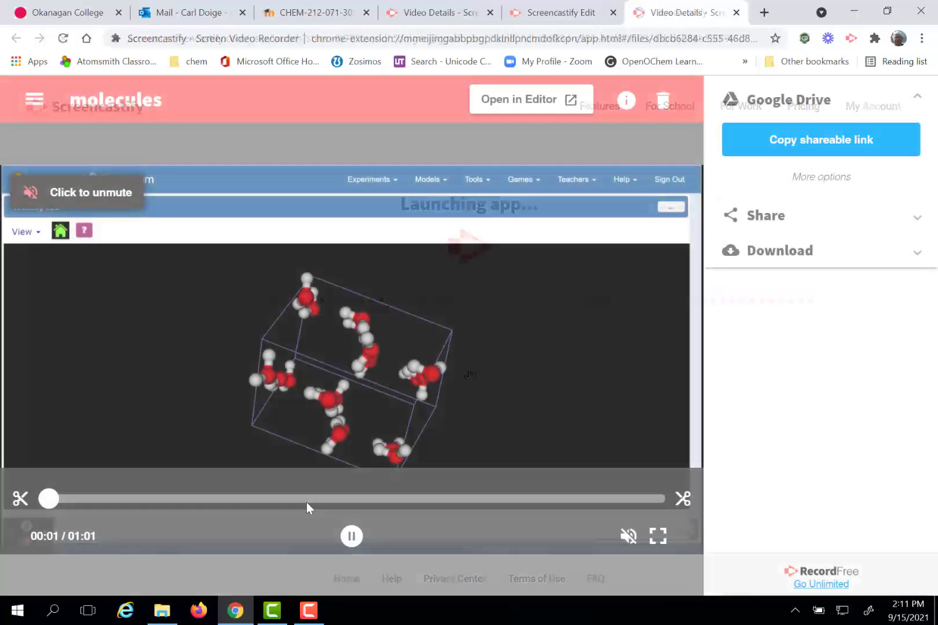
{"action": "left_click", "coordinate": [350, 535]}
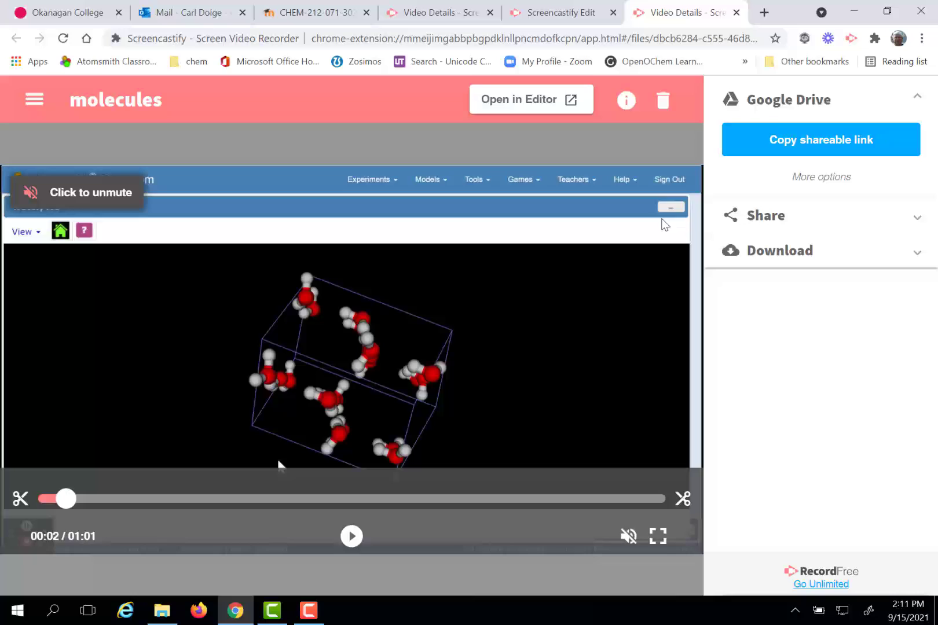
{"action": "mouse_move", "coordinate": [845, 147]}
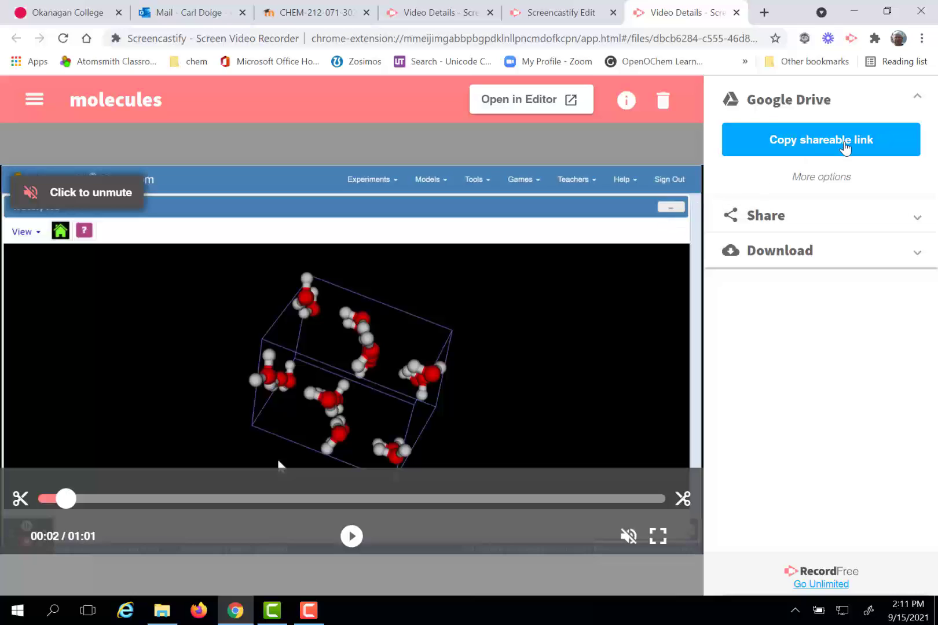
{"action": "mouse_move", "coordinate": [839, 166]}
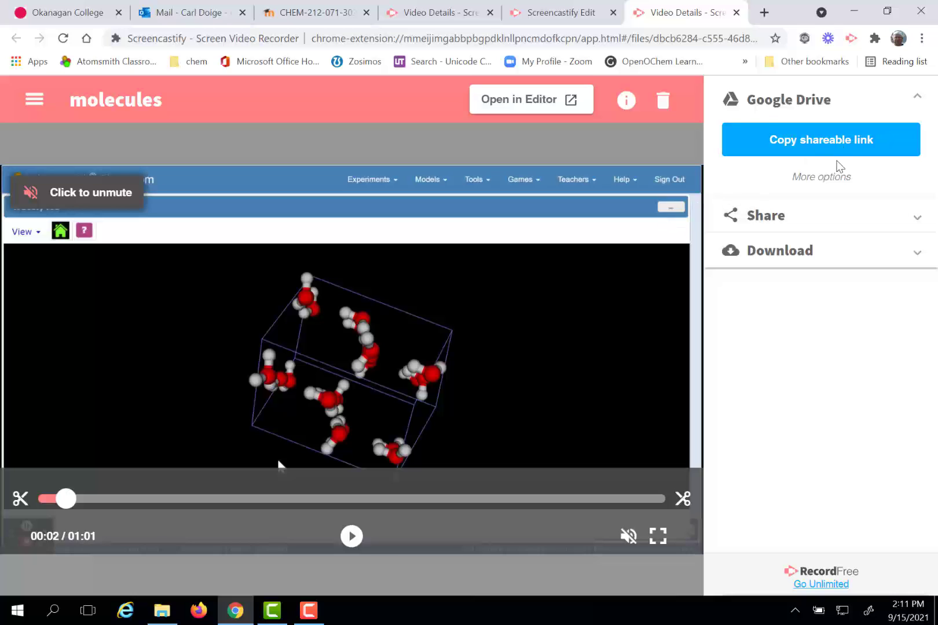
{"action": "left_click", "coordinate": [821, 176]}
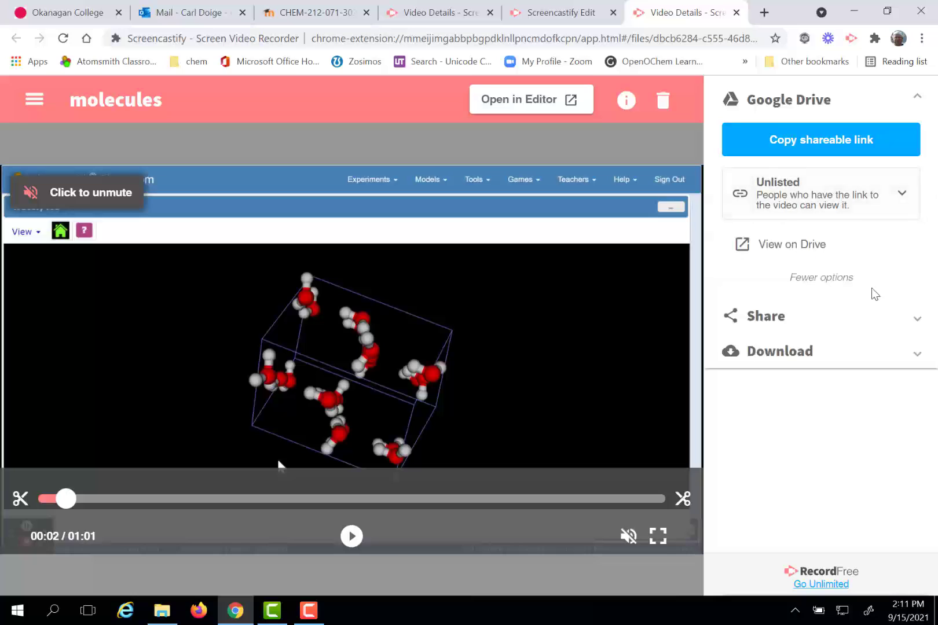
{"action": "mouse_move", "coordinate": [854, 253]}
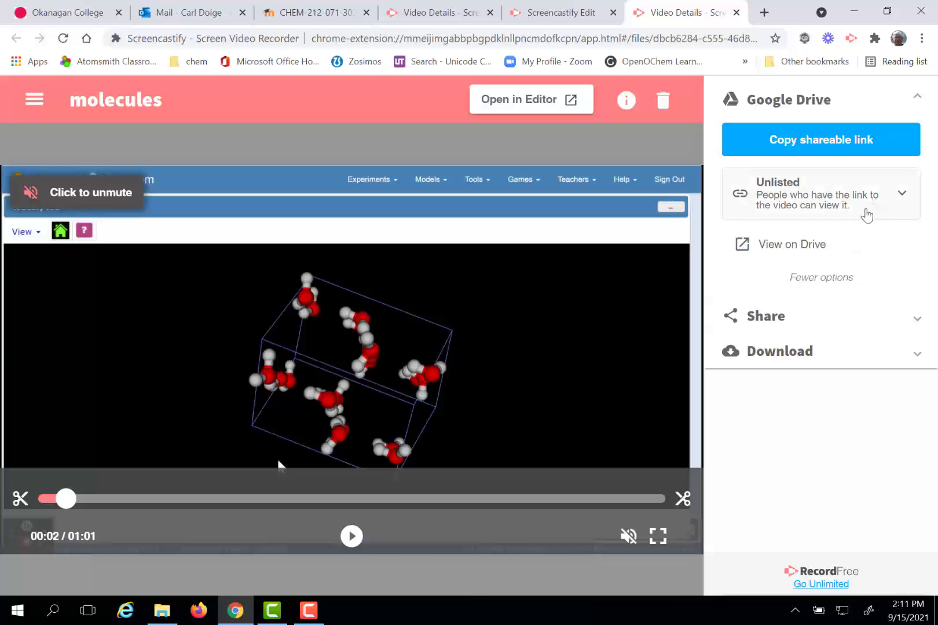
{"action": "mouse_move", "coordinate": [819, 220]}
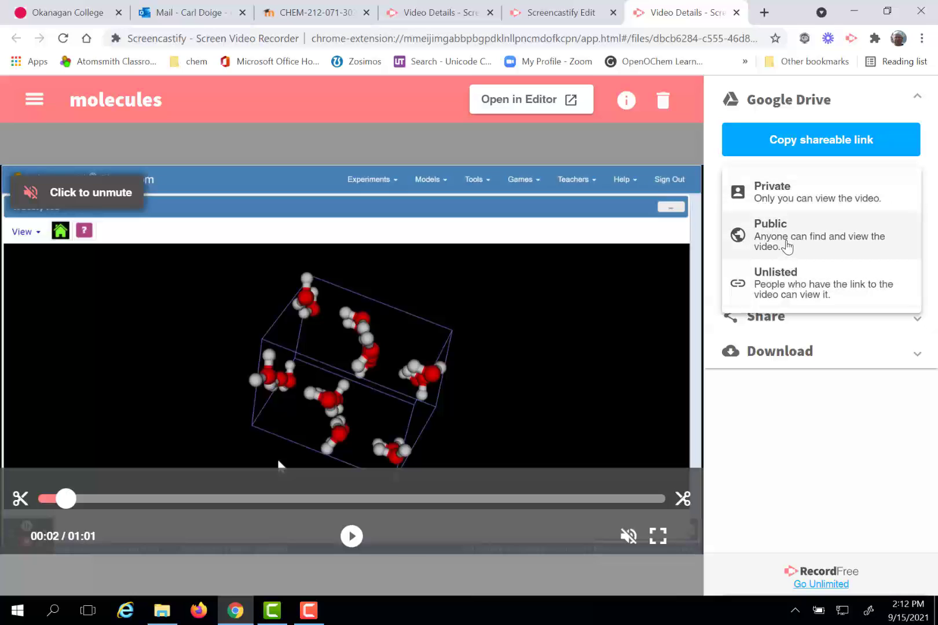
{"action": "mouse_move", "coordinate": [789, 278]}
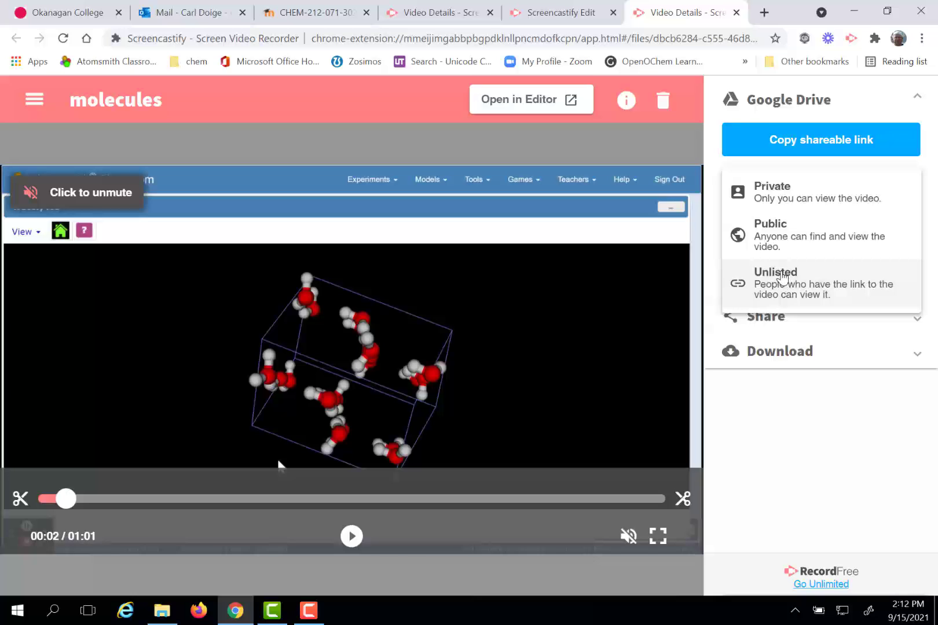
{"action": "mouse_move", "coordinate": [790, 278]}
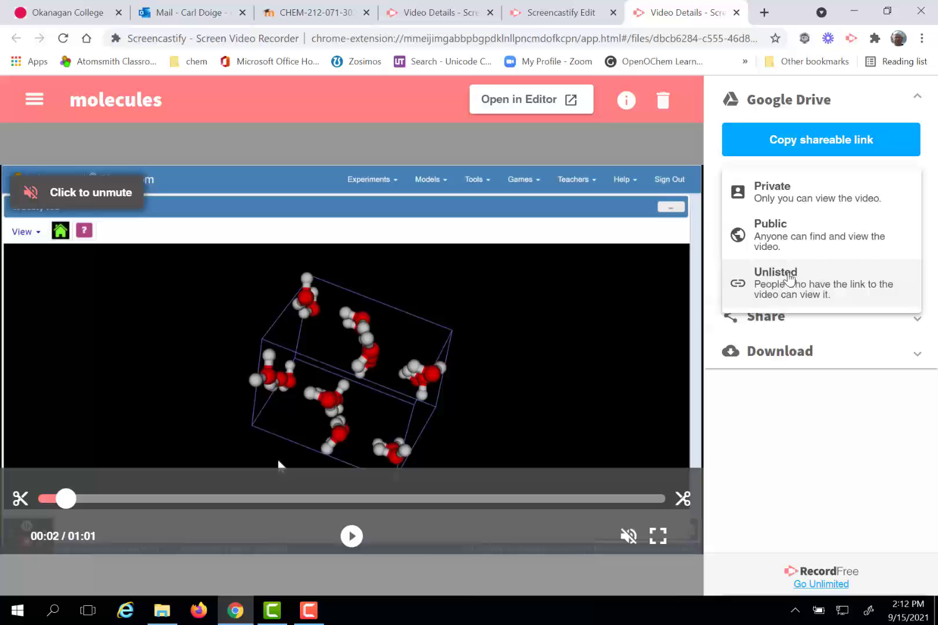
{"action": "mouse_move", "coordinate": [790, 286]}
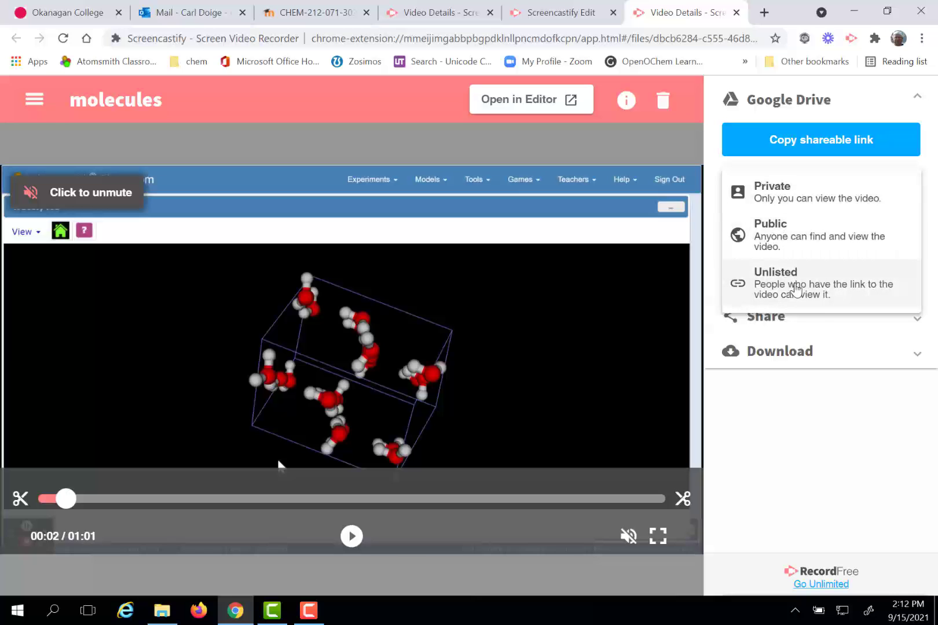
{"action": "mouse_move", "coordinate": [802, 307]}
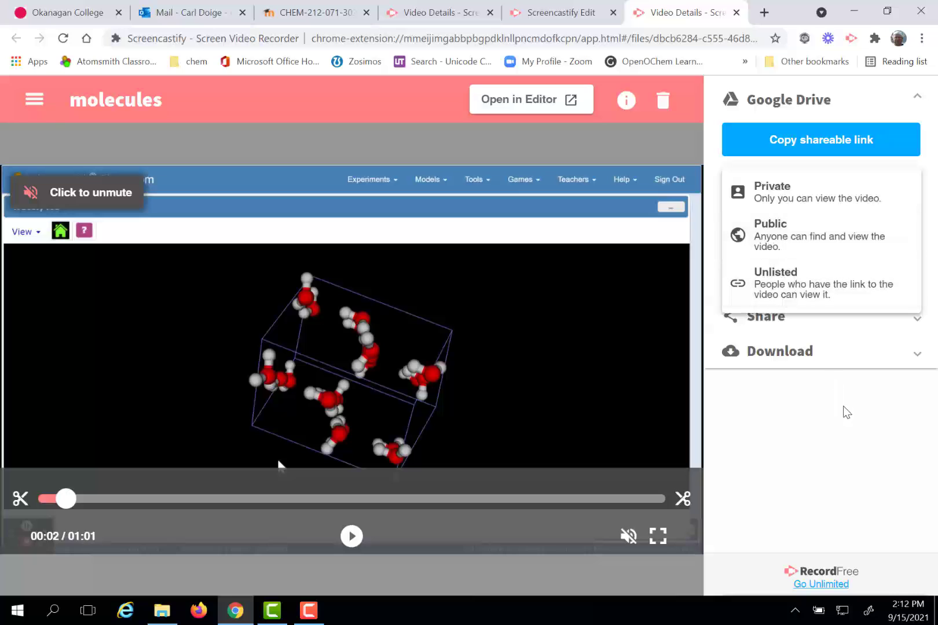
{"action": "left_click", "coordinate": [776, 282]}
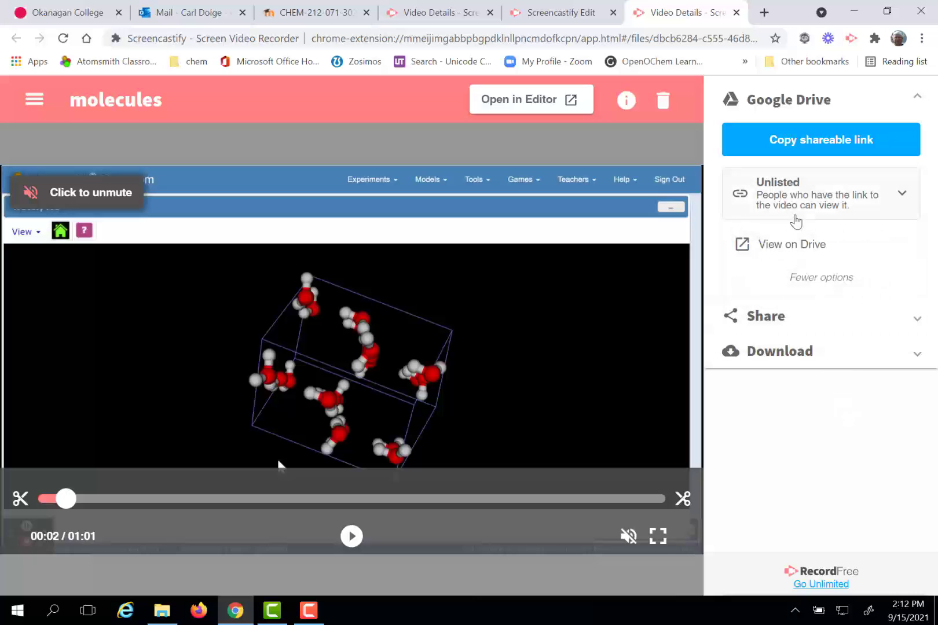
{"action": "left_click", "coordinate": [820, 139]}
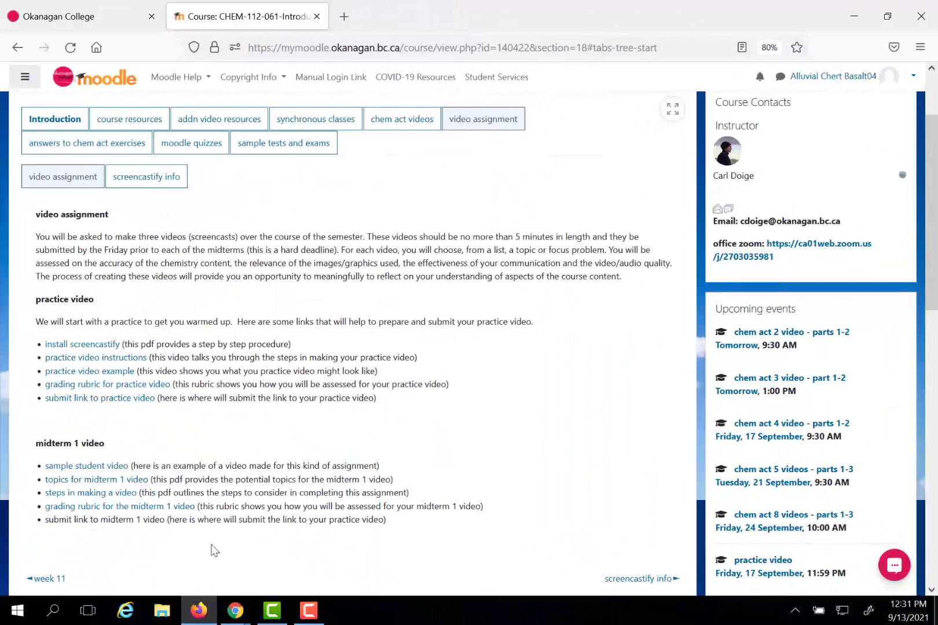
{"action": "mouse_move", "coordinate": [63, 315]}
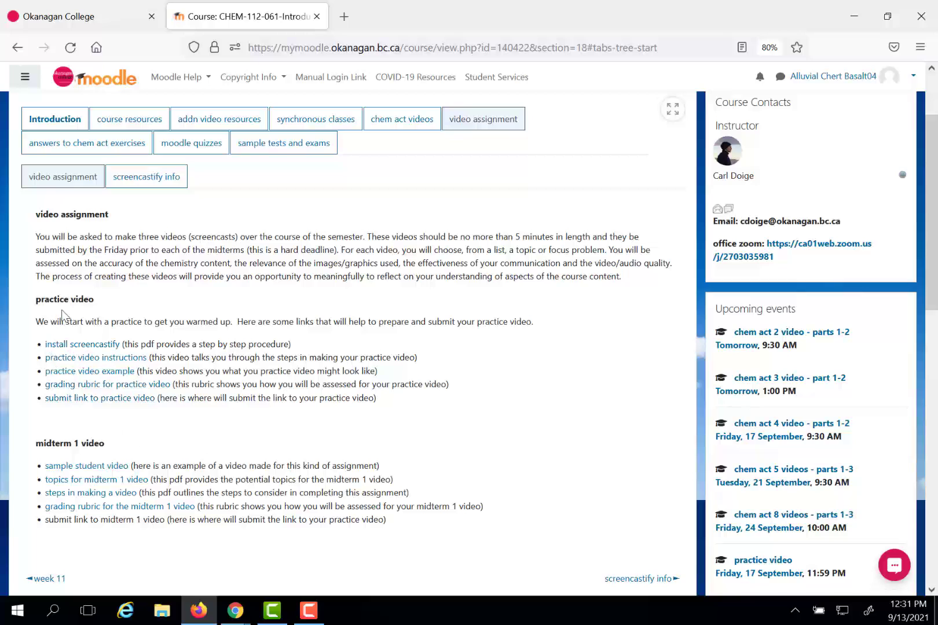
{"action": "mouse_move", "coordinate": [98, 398]}
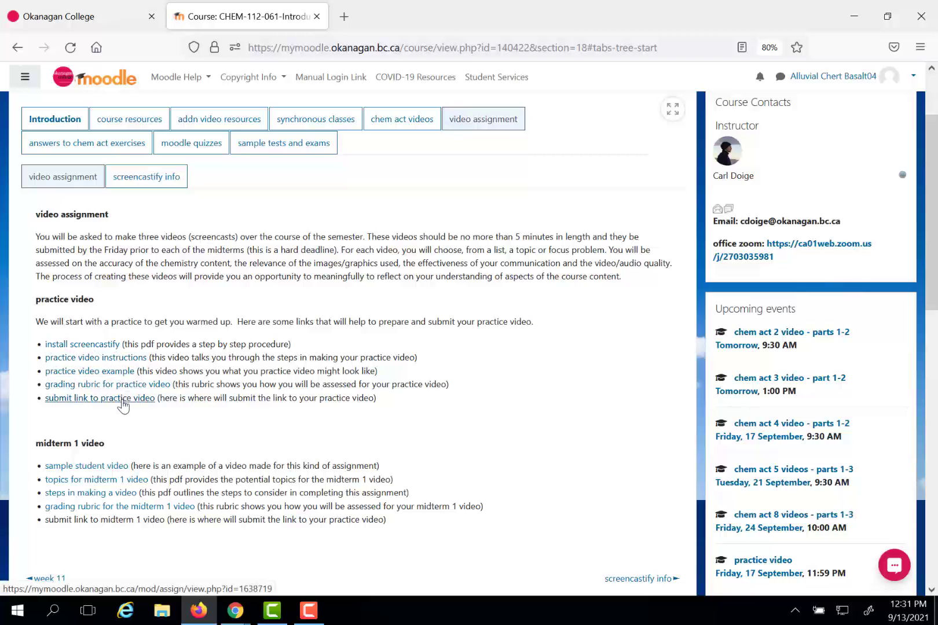
{"action": "mouse_move", "coordinate": [117, 406]}
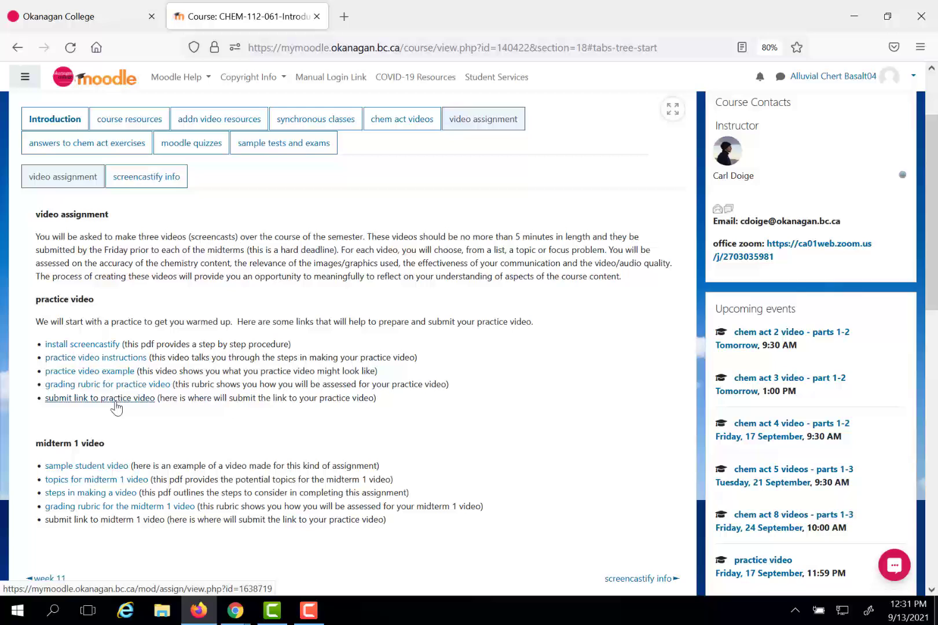
- Go into the 'submit link to practice video' assignment and check its Submission status
{"action": "left_click", "coordinate": [100, 398]}
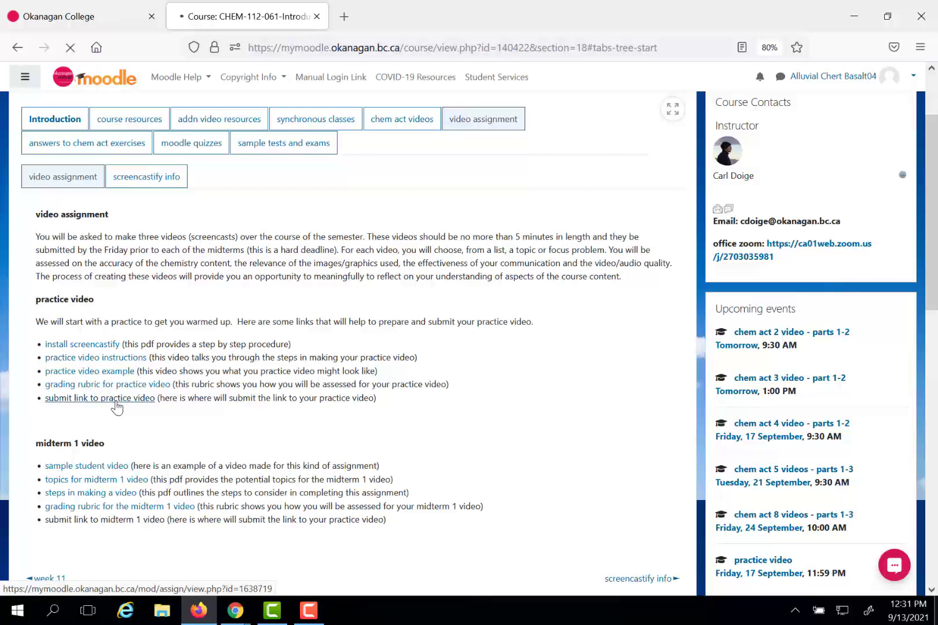
{"action": "left_click", "coordinate": [100, 398]}
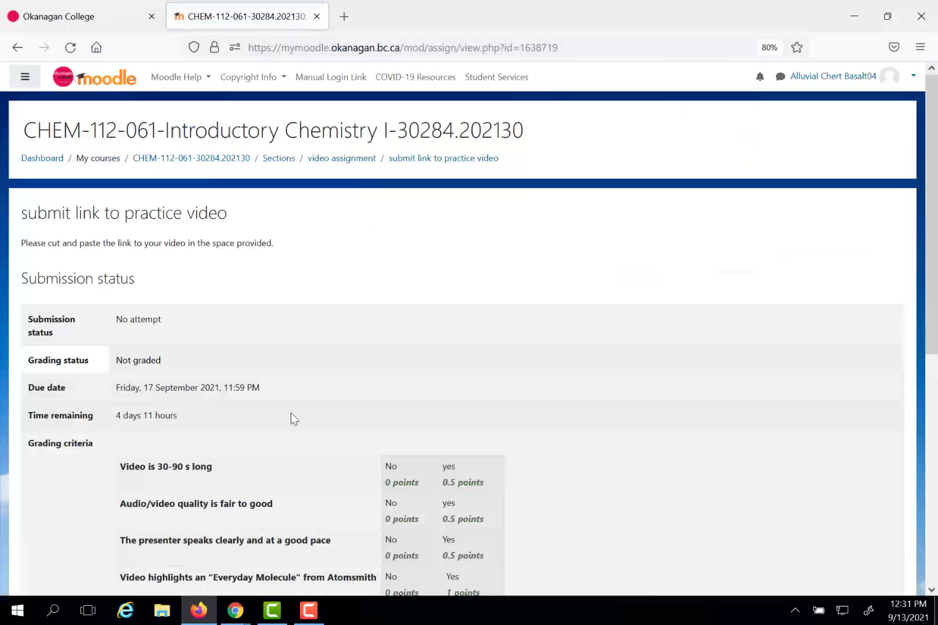
{"action": "scroll", "scroll_direction": "down", "scroll_amount": 3}
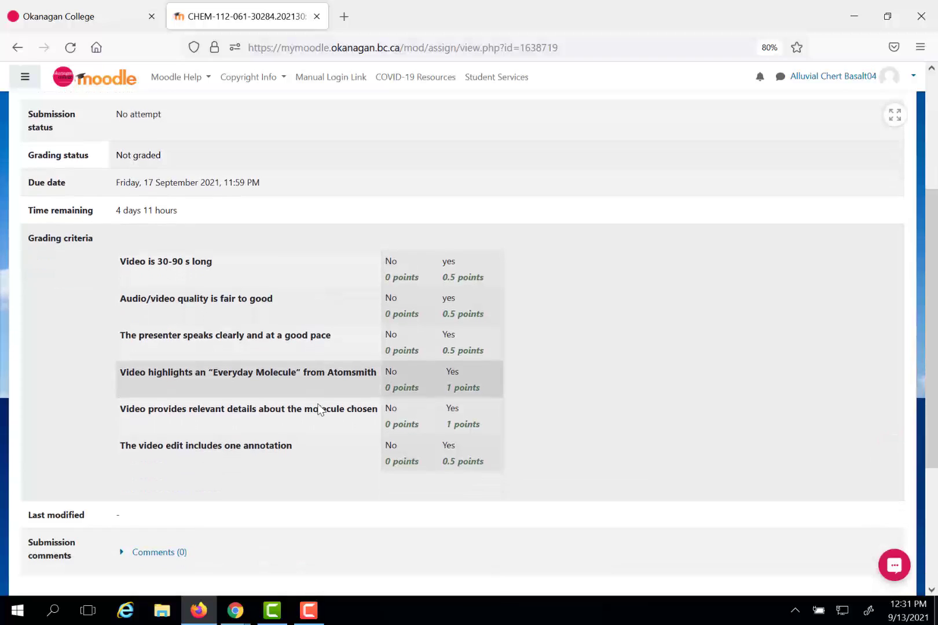
{"action": "scroll", "scroll_direction": "down", "scroll_amount": 3}
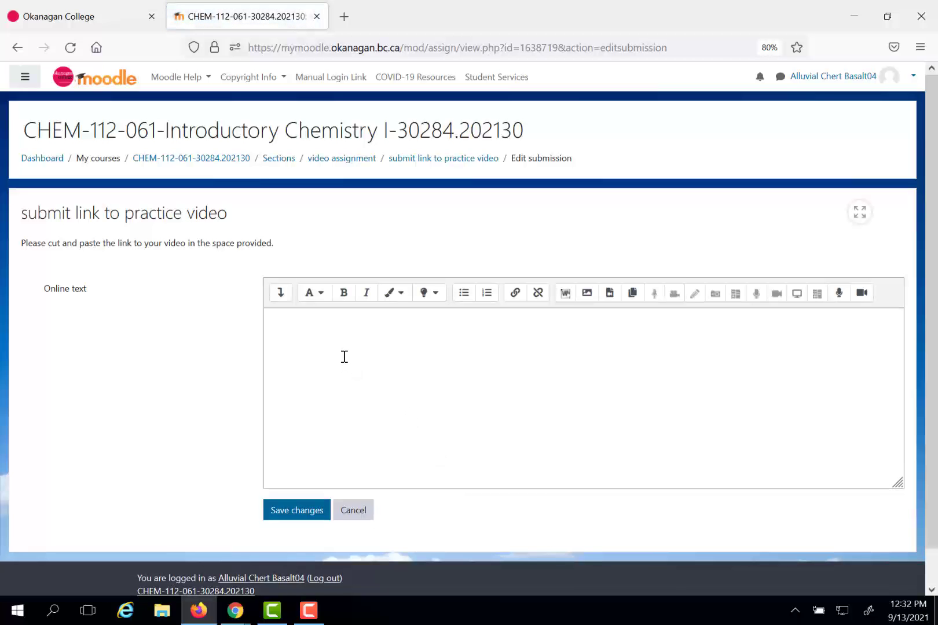
- Paste the video's Drive link into the Online text answer and save, reaching Submitted for grading
{"action": "right_click", "coordinate": [344, 349]}
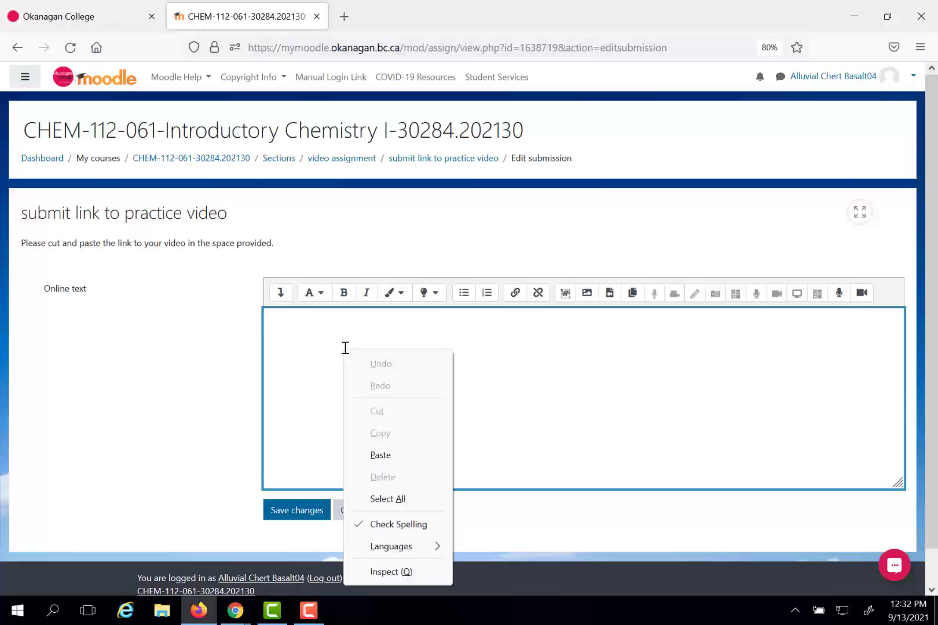
{"action": "left_click", "coordinate": [381, 455]}
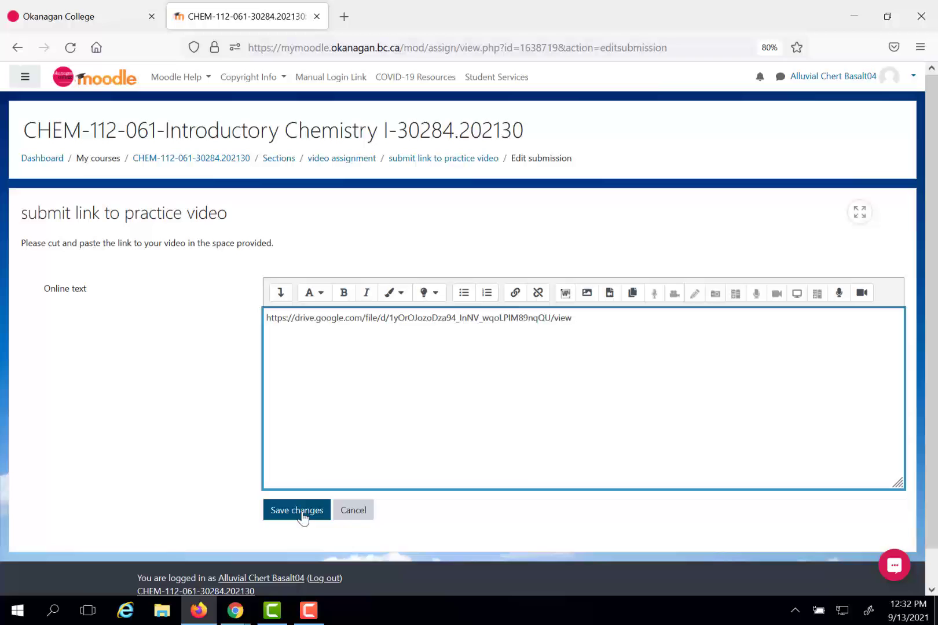
{"action": "left_click", "coordinate": [297, 509]}
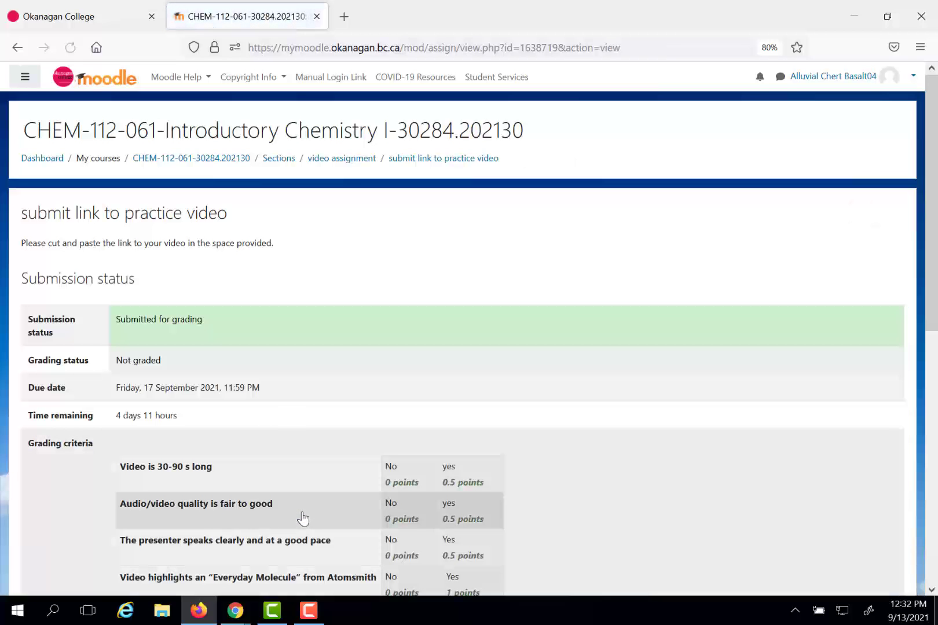
{"action": "scroll", "scroll_direction": "down", "scroll_amount": 3}
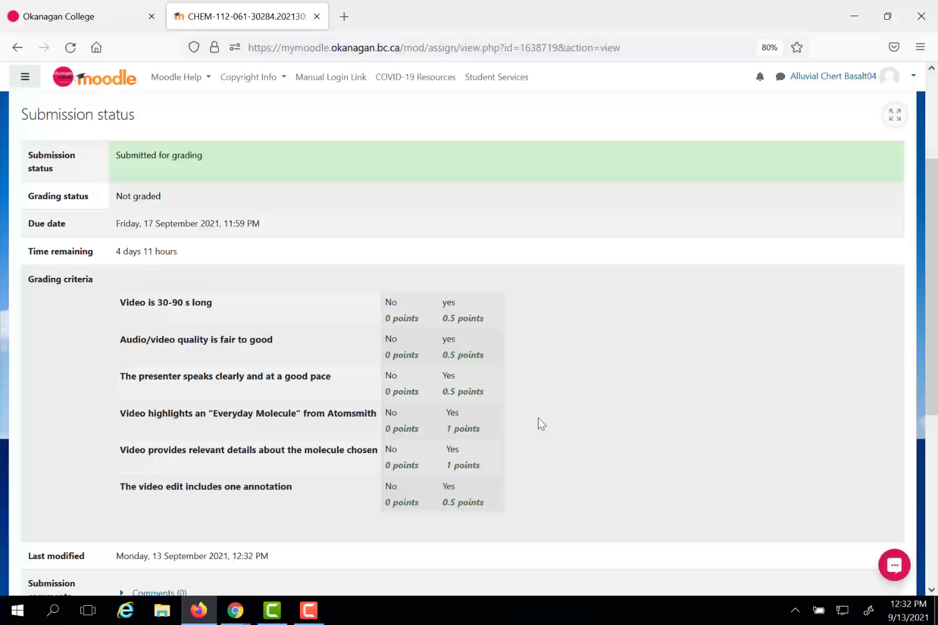
{"action": "mouse_move", "coordinate": [542, 390]}
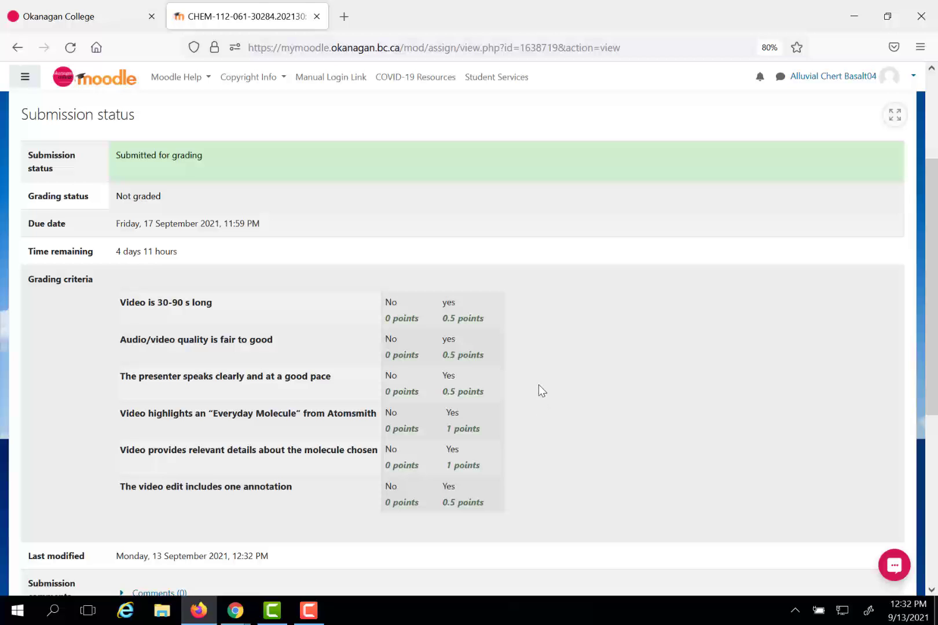